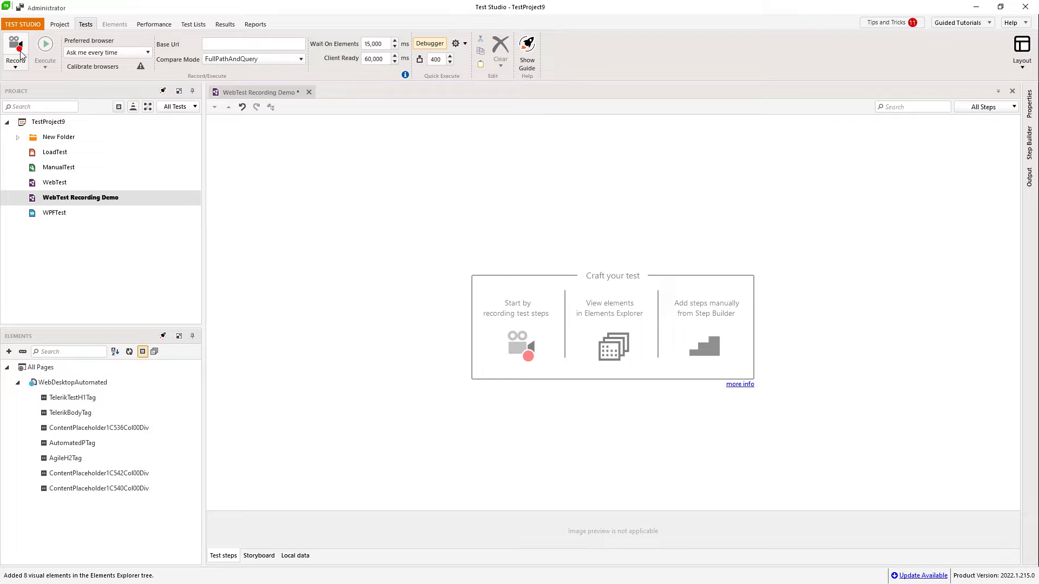
Start recording the WebTest Recording Demo test from the ribbon's Record button
{"action": "left_click", "coordinate": [15, 50]}
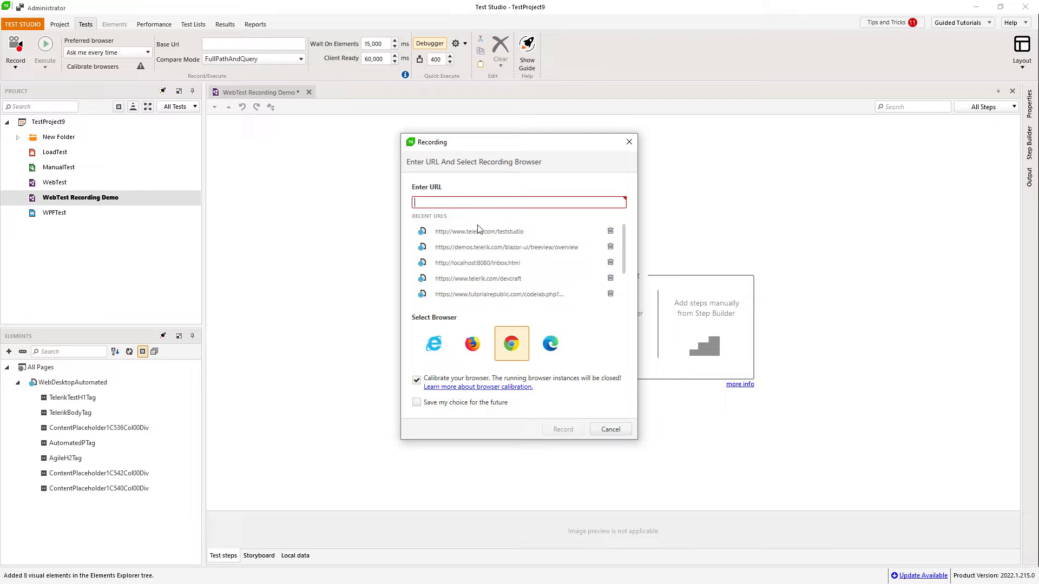
Record the recent telerik.com/teststudio URL in Firefox instead of Chrome
{"action": "left_click", "coordinate": [478, 231]}
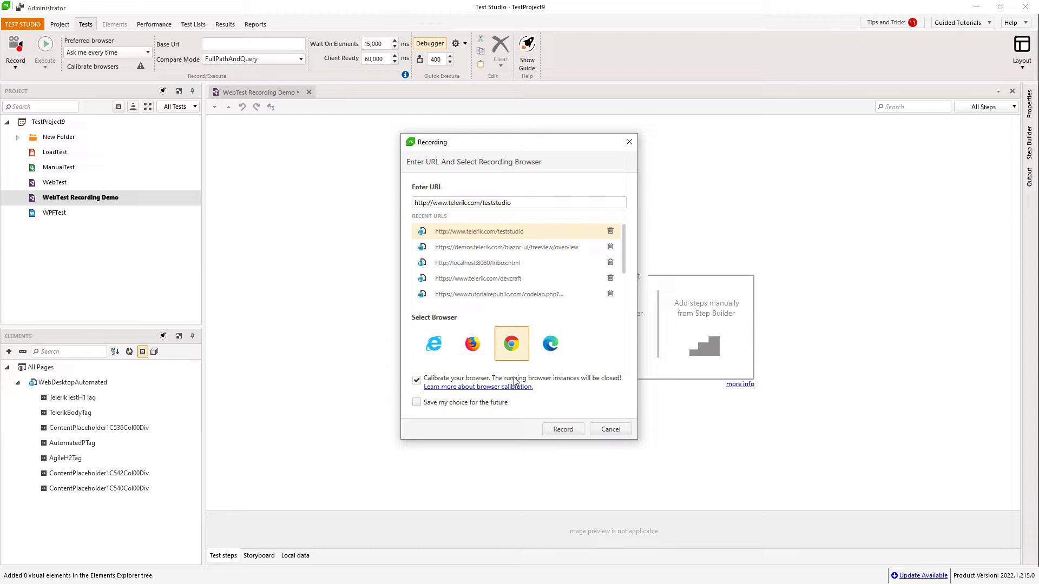
{"action": "left_click", "coordinate": [473, 344]}
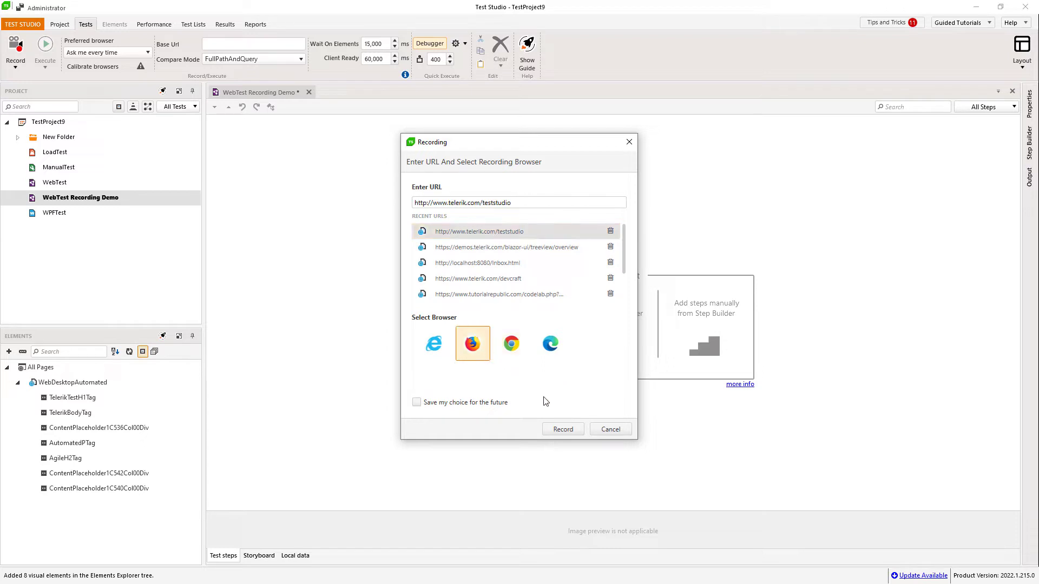
{"action": "left_click", "coordinate": [562, 429]}
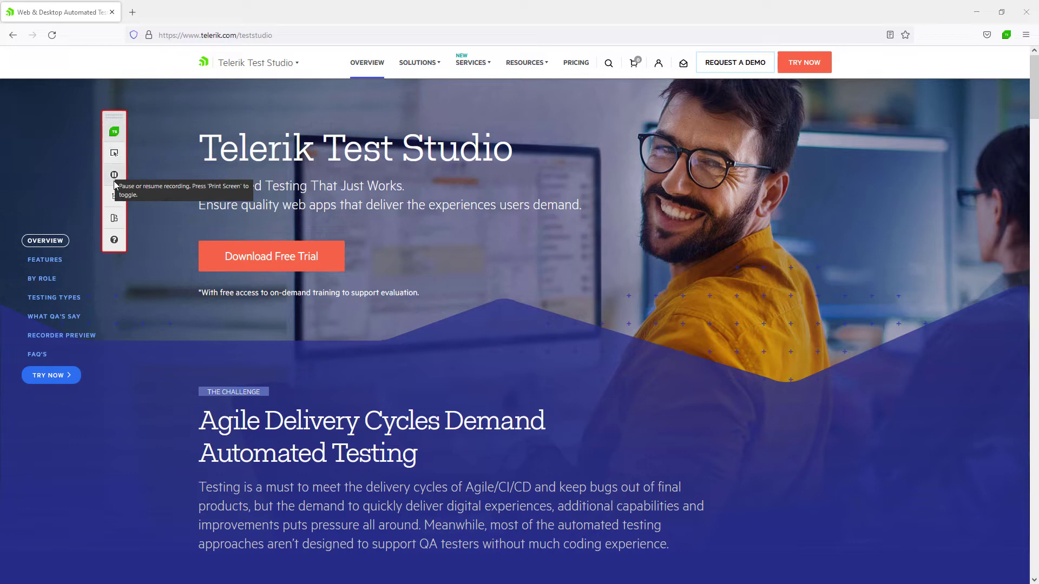
{"action": "mouse_move", "coordinate": [114, 201]}
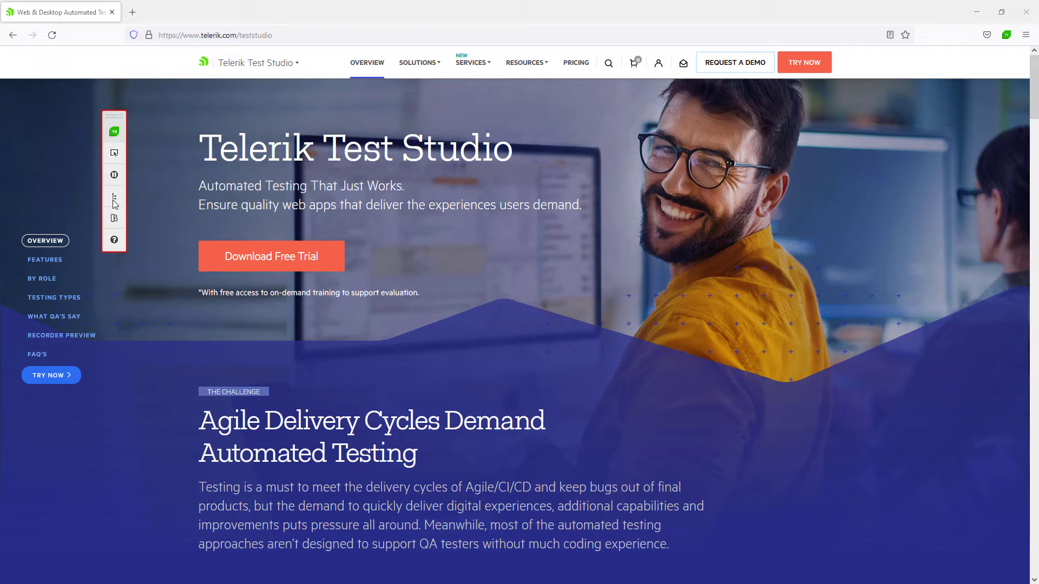
{"action": "mouse_move", "coordinate": [114, 240]}
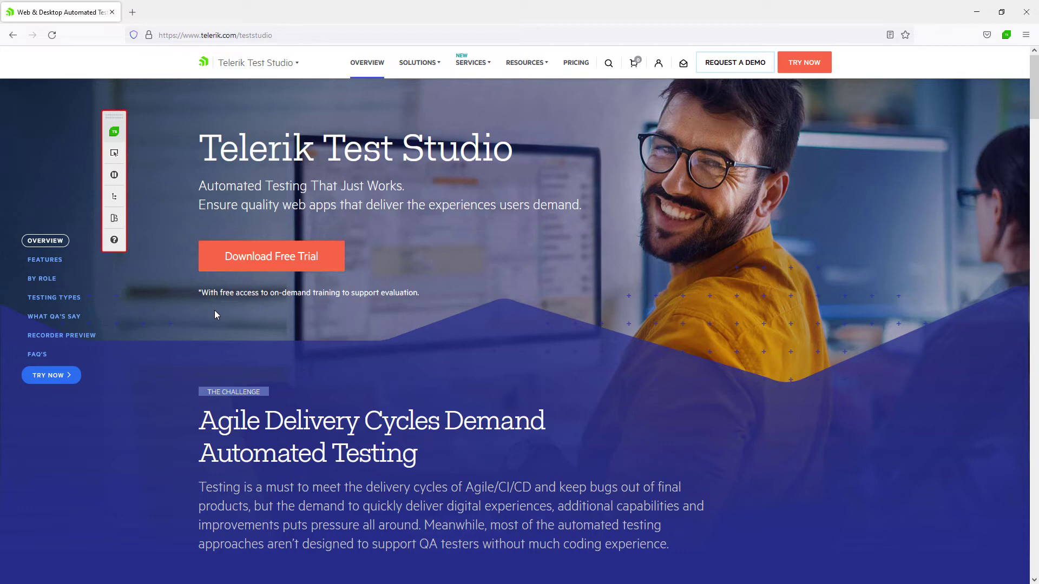
{"action": "mouse_move", "coordinate": [138, 187]}
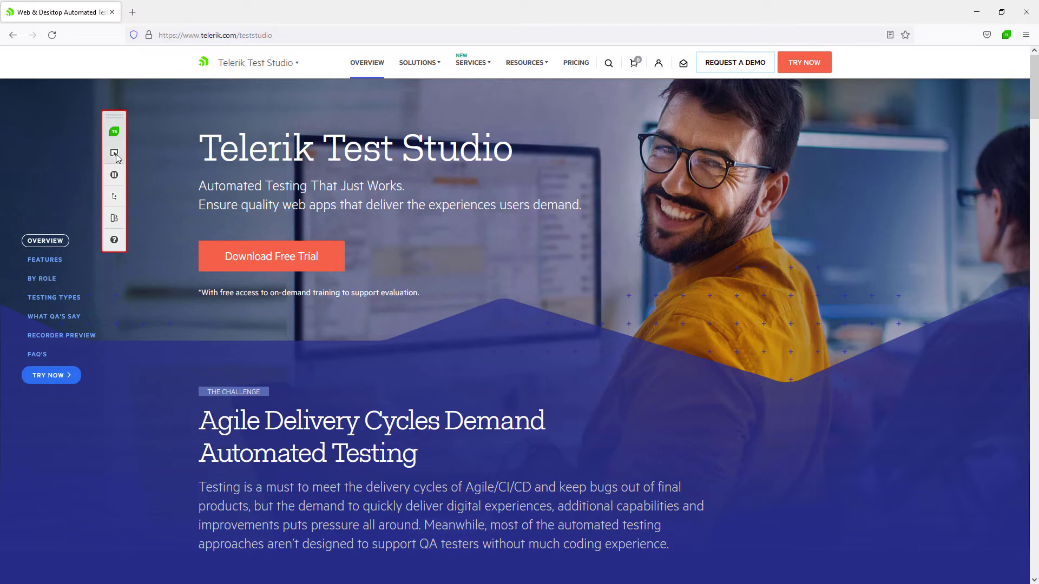
Turn on page-element highlighting from the Firefox recorder toolbar
{"action": "left_click", "coordinate": [114, 153]}
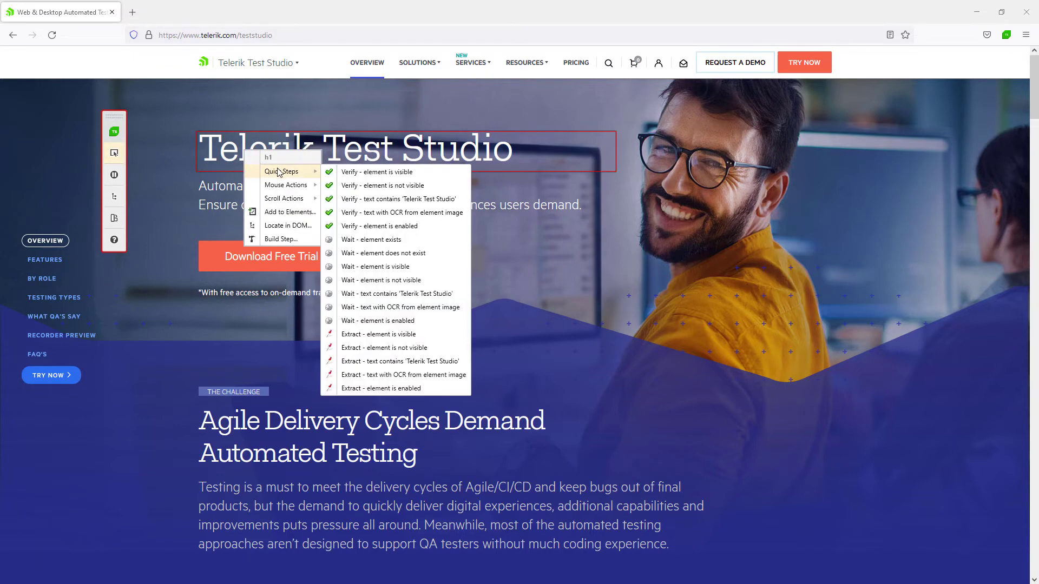
{"action": "mouse_move", "coordinate": [404, 227]}
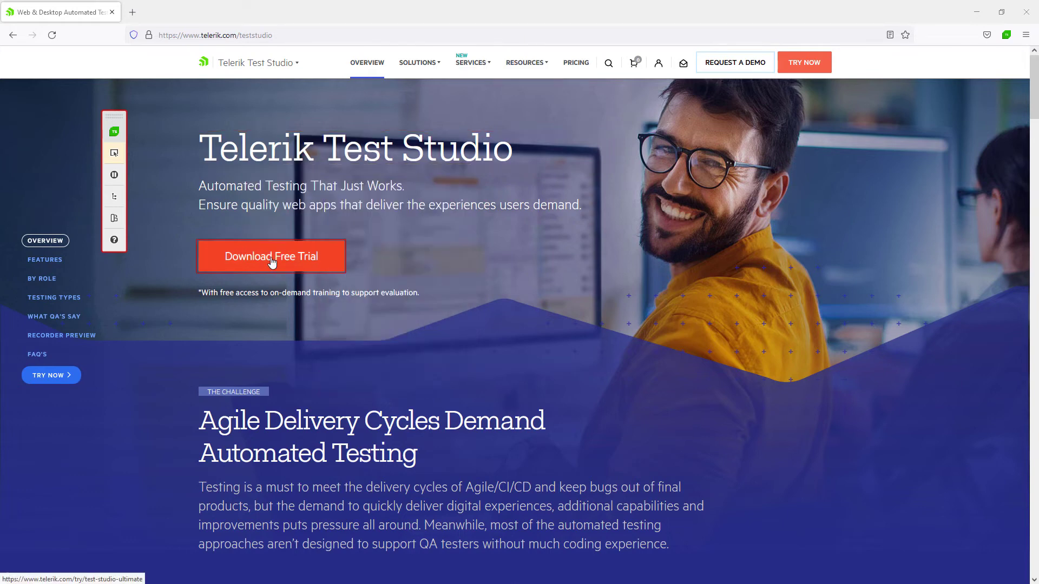
Show the recording options for the Download Free Trial button
{"action": "right_click", "coordinate": [271, 257]}
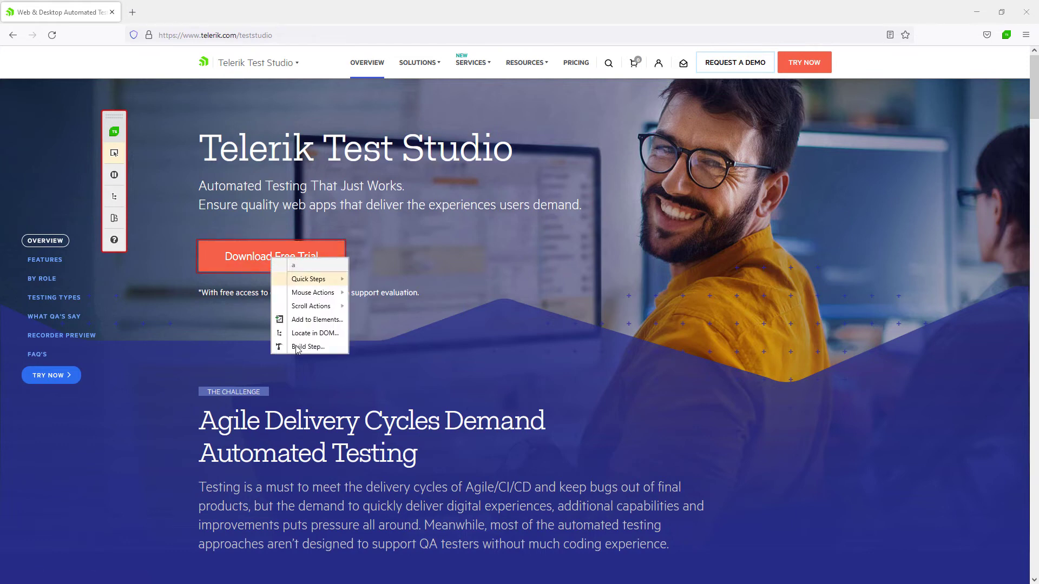
In Build Step, review Exists, Style with Exact comparison, and TextFromImage verifications
{"action": "left_click", "coordinate": [315, 352]}
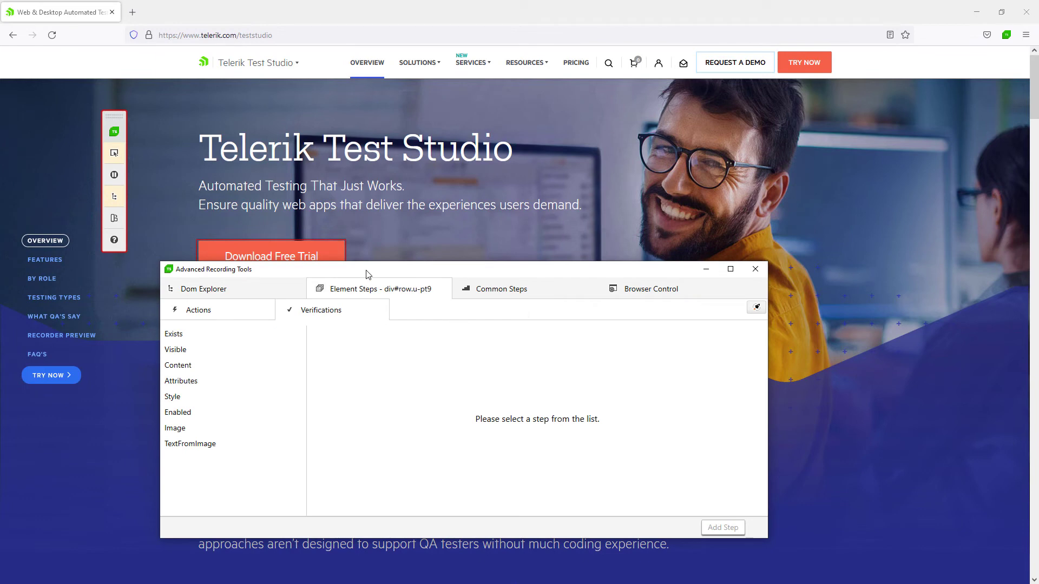
{"action": "left_click_drag", "start_coordinate": [369, 272], "coordinate": [415, 171]}
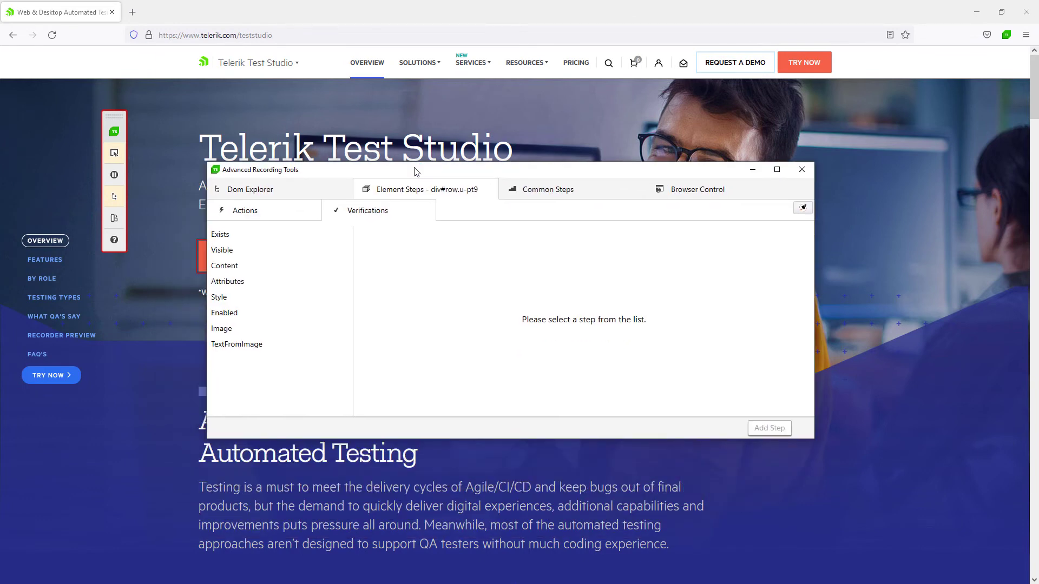
{"action": "left_click", "coordinate": [220, 234]}
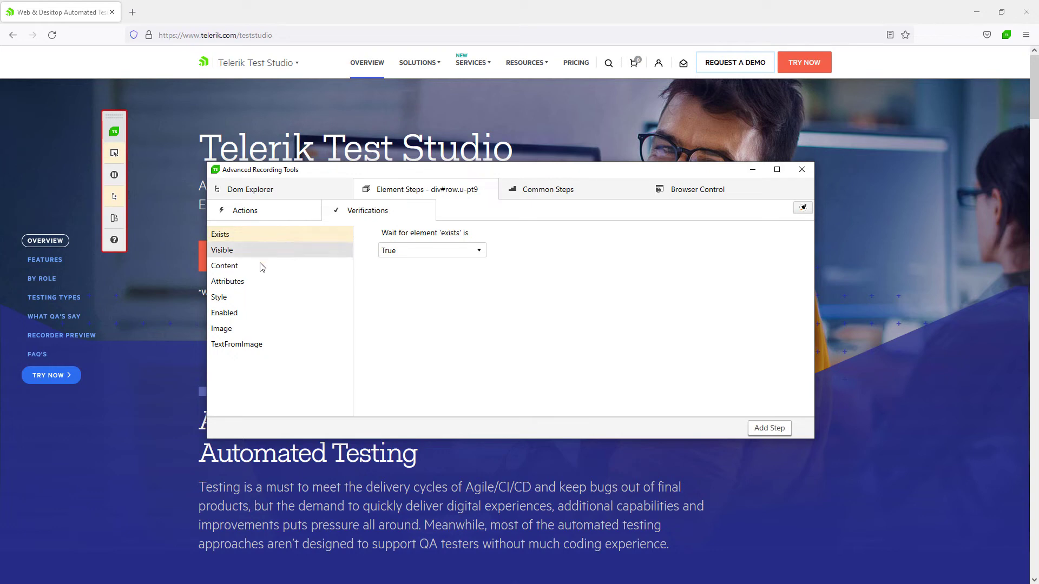
{"action": "left_click", "coordinate": [218, 297]}
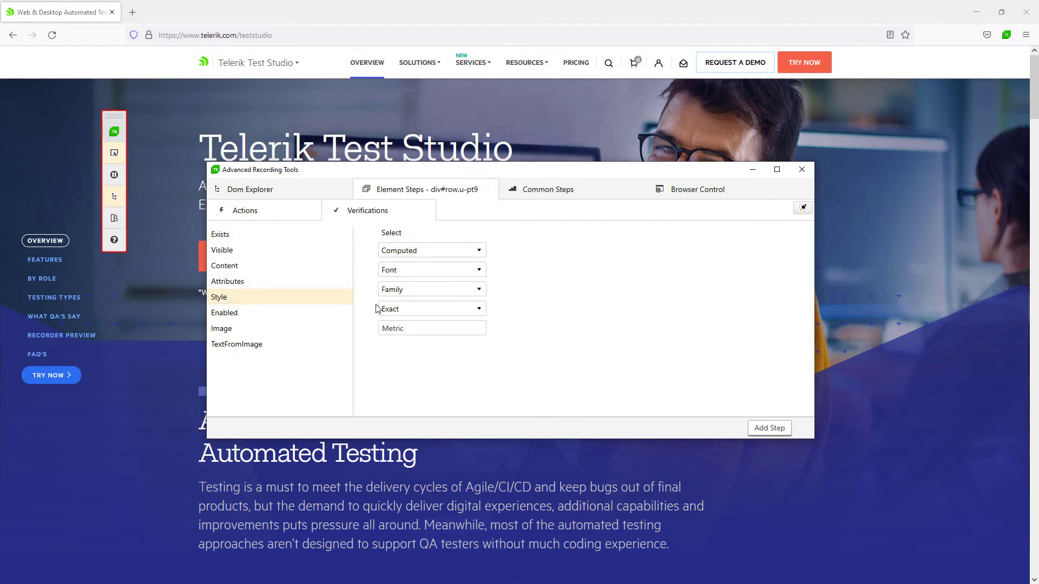
{"action": "left_click", "coordinate": [431, 309]}
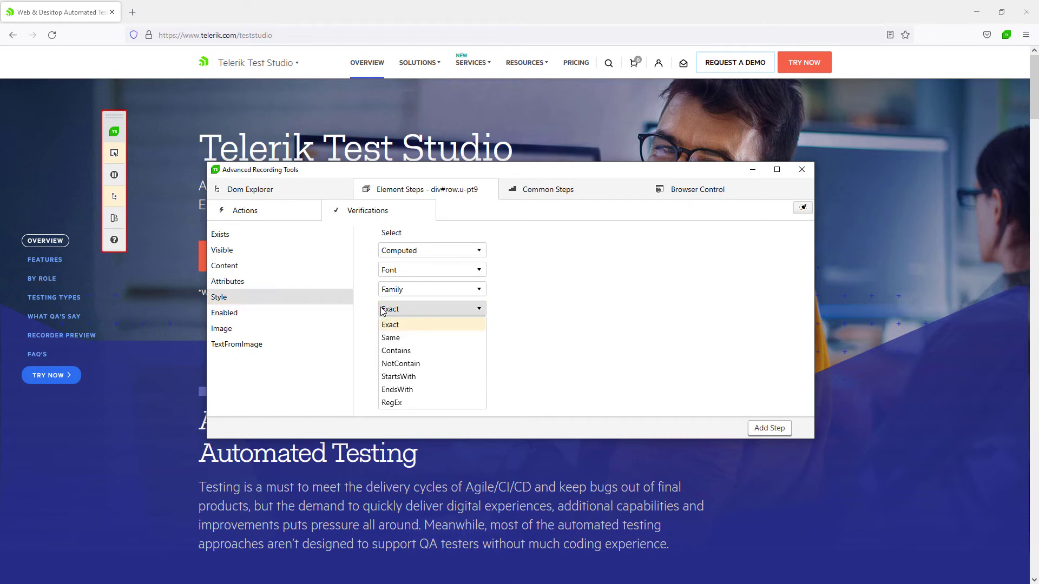
{"action": "left_click", "coordinate": [390, 324]}
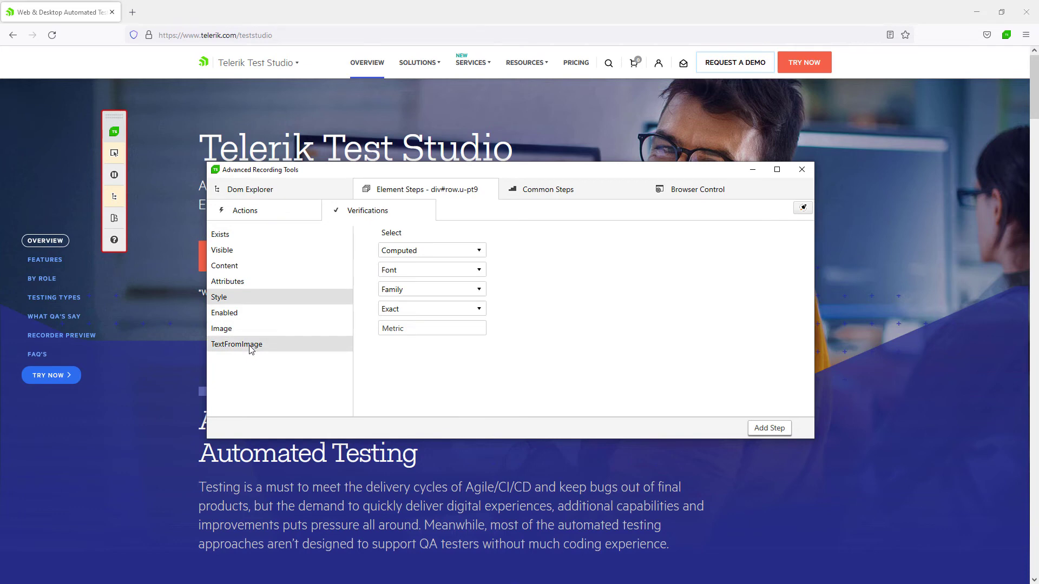
{"action": "left_click", "coordinate": [237, 344]}
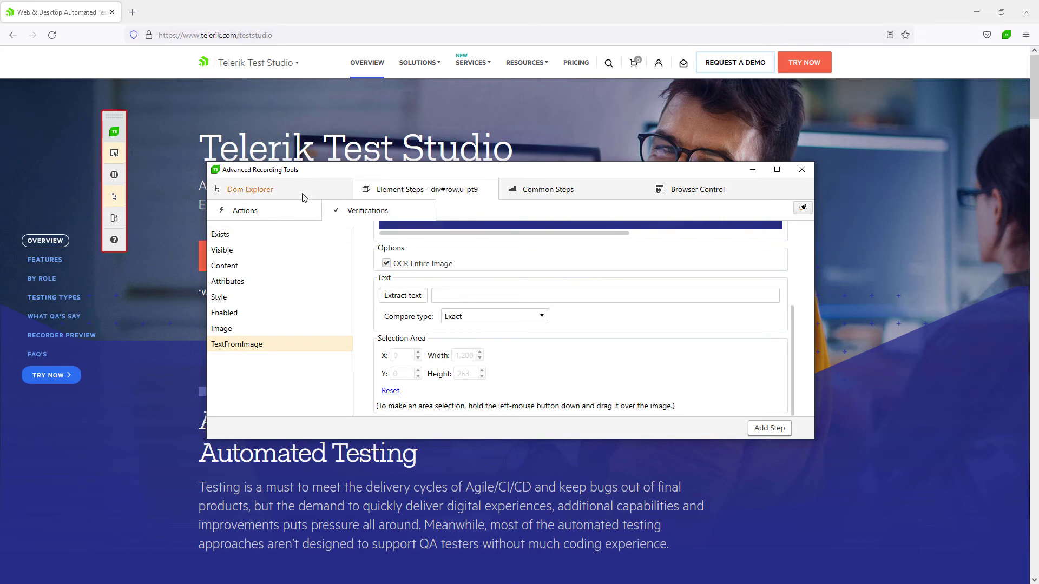
Target the nav DC-scroller node in Dom Explorer and show Common Steps
{"action": "left_click", "coordinate": [250, 190]}
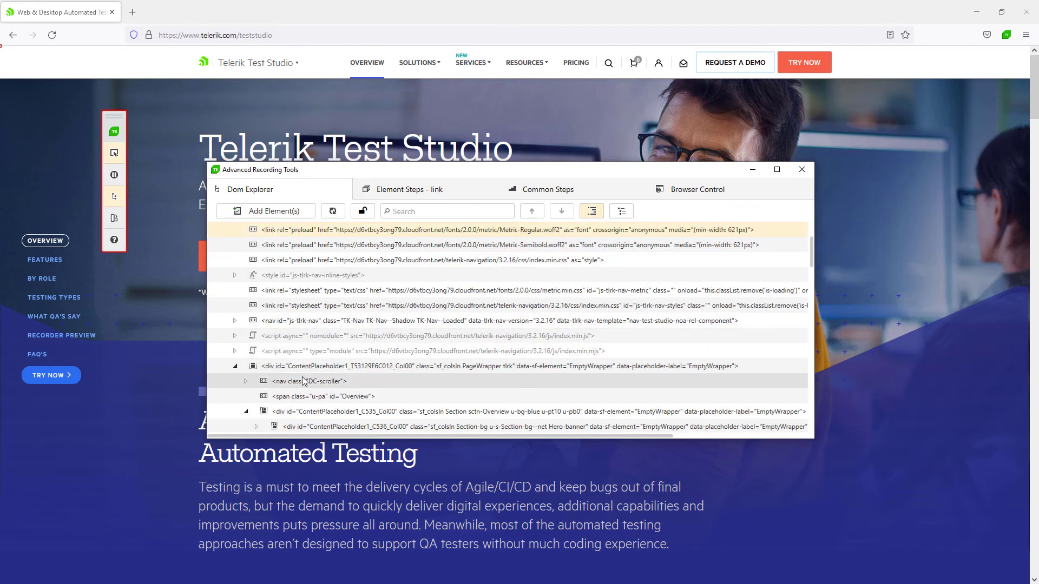
{"action": "left_click", "coordinate": [311, 381]}
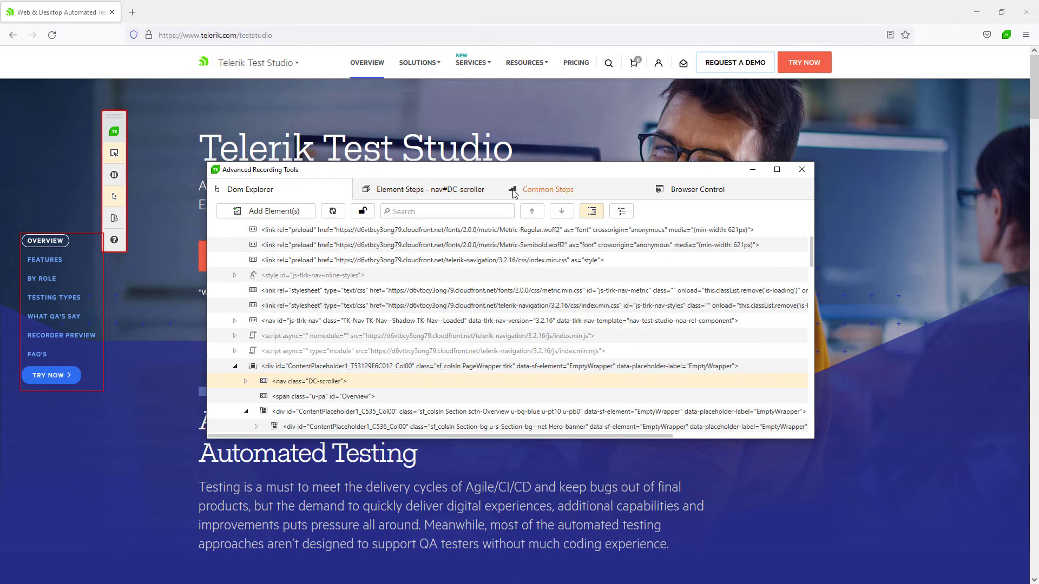
{"action": "left_click", "coordinate": [547, 189]}
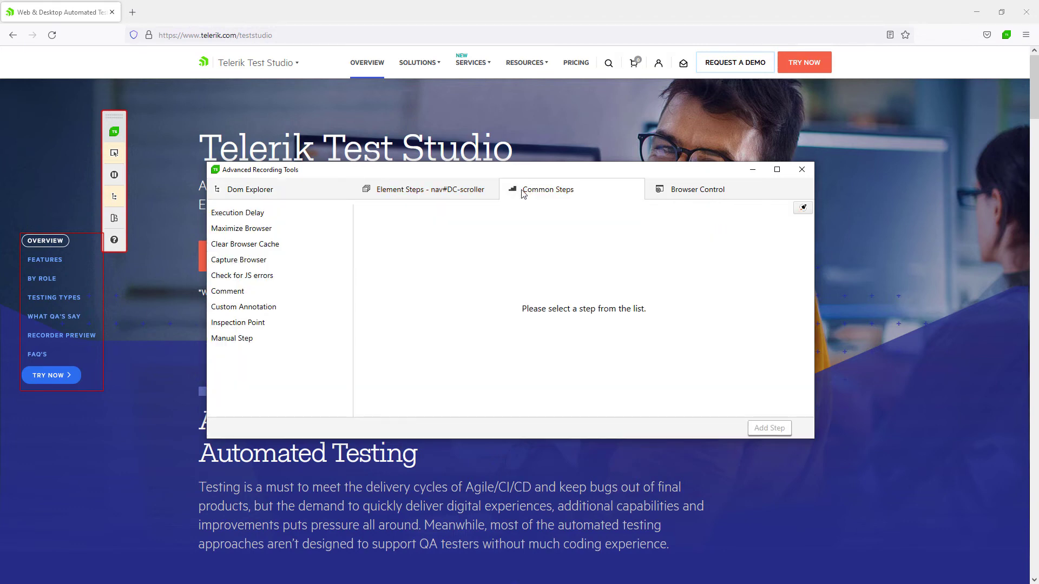
Add an Execution Delay step, check Clear Browser Cache, and refresh via Browser Control
{"action": "left_click", "coordinate": [237, 213]}
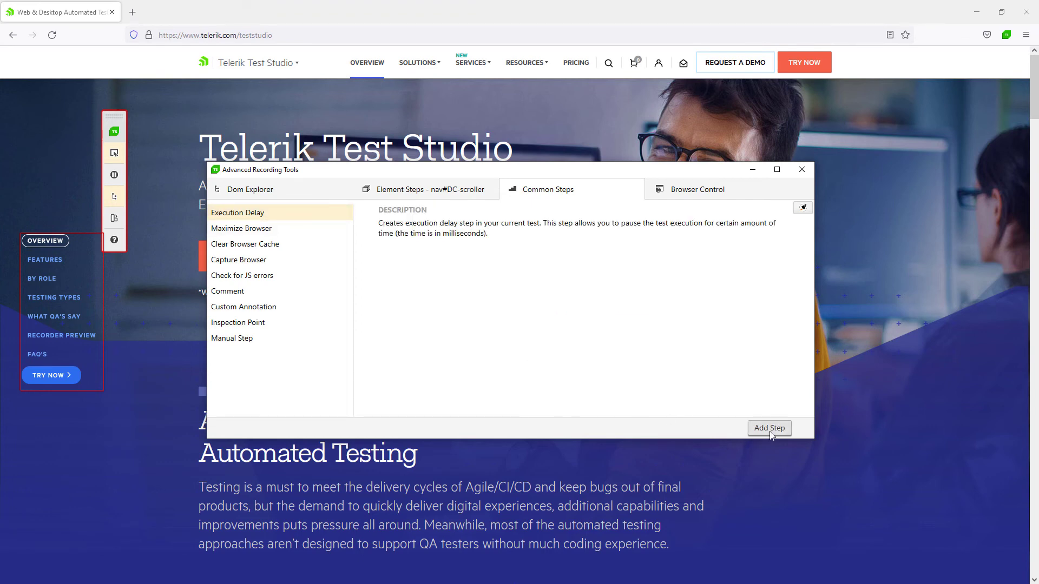
{"action": "left_click", "coordinate": [769, 427]}
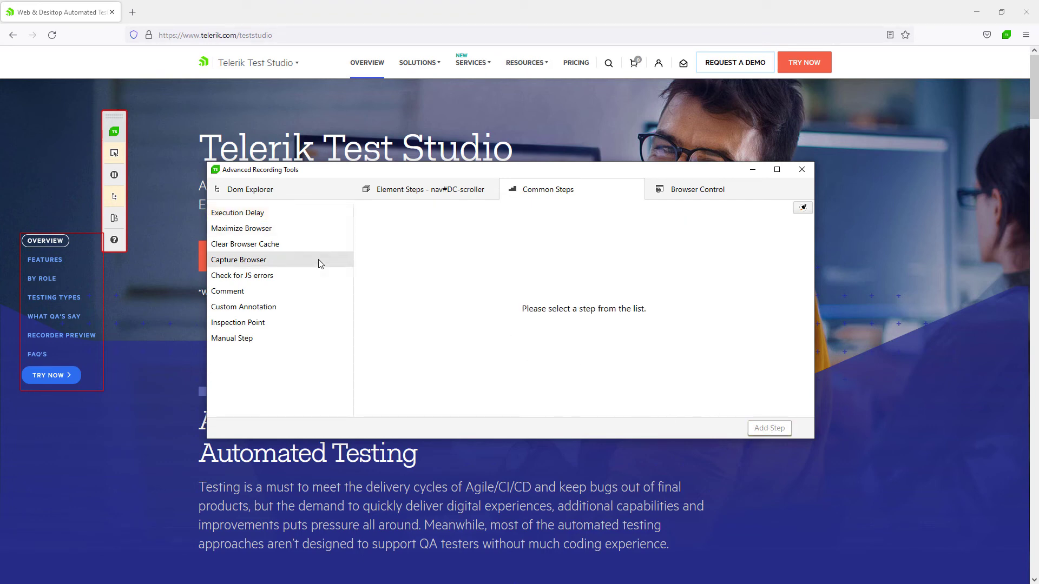
{"action": "left_click", "coordinate": [245, 244]}
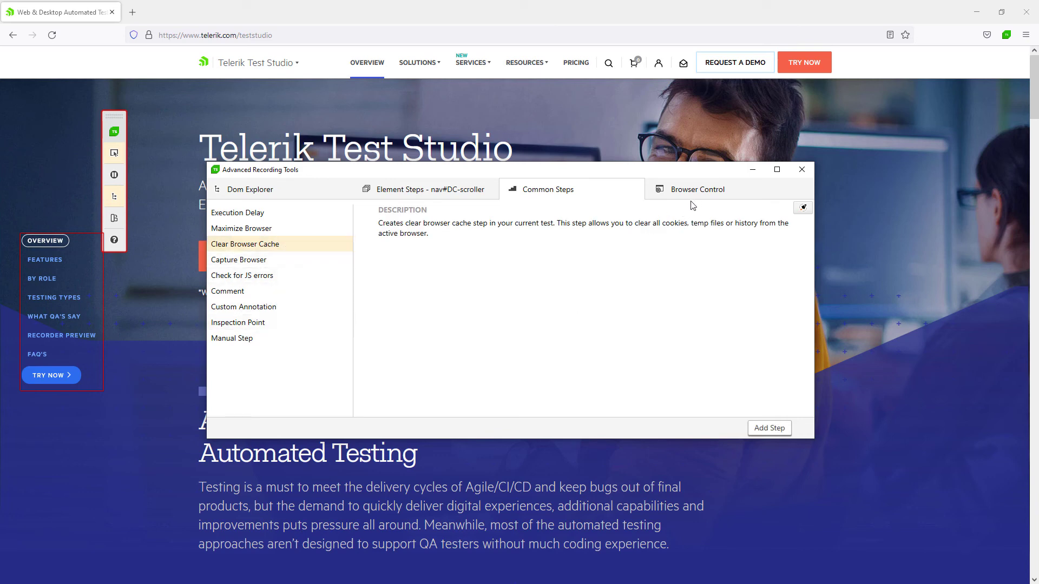
{"action": "left_click", "coordinate": [697, 189]}
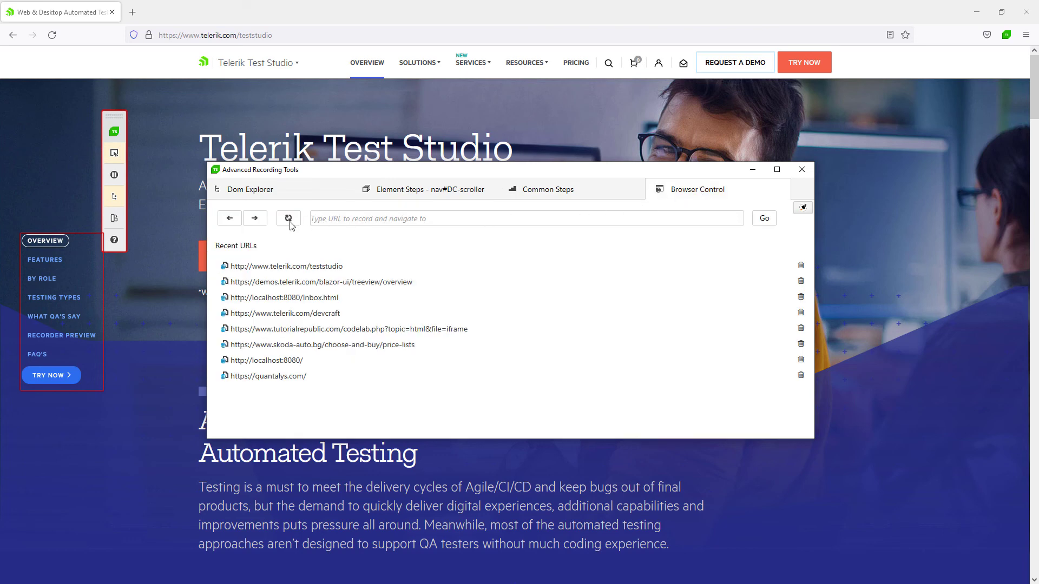
{"action": "left_click", "coordinate": [288, 219]}
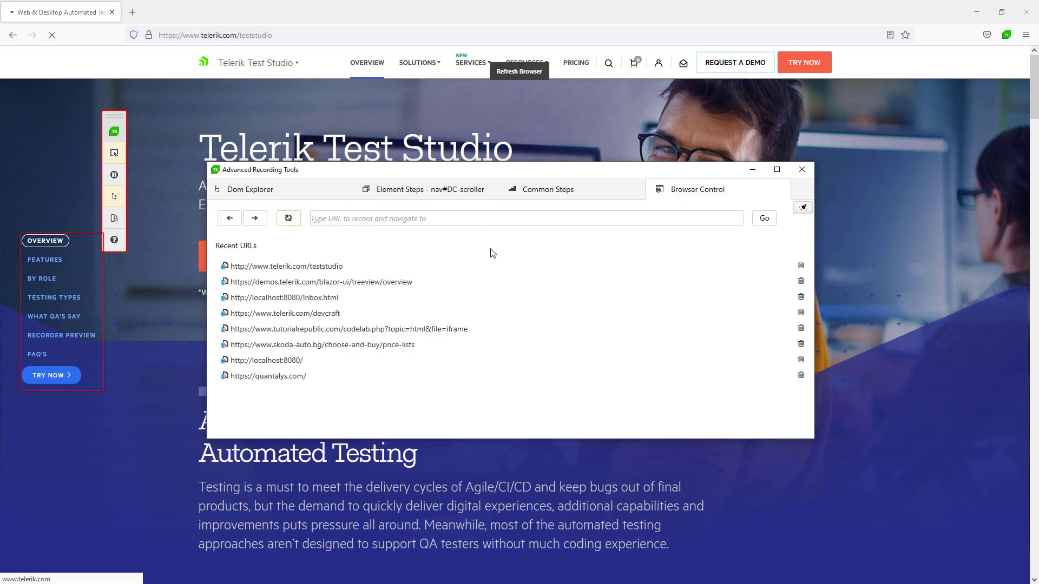